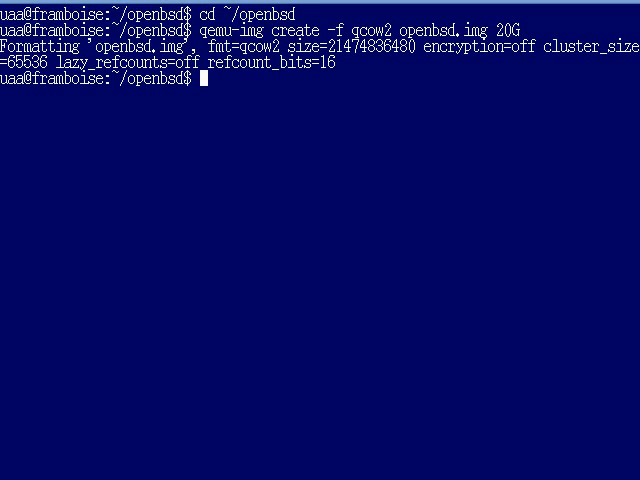
- Boot a QEMU VM from openbsd.img with virtio drive and NIC and 512 MB memory
{"action": "type", "text": "qemu-system-x86_64 -drive file=openbsd.img,if=virtio -m 512 -net nic,model=virtio -net user -curses -cdrom install"}
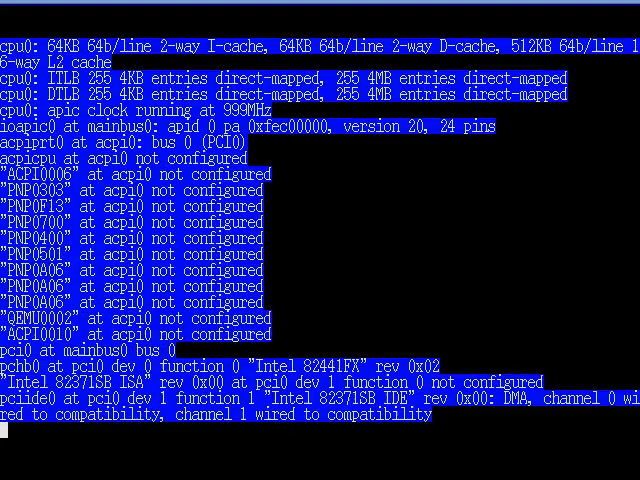
- Accept hostname openbsd-vm, DHCP networking, sshd on by default and sd0 as the root disk
{"action": "scroll", "scroll_direction": "down", "scroll_amount": 3}
{"action": "type", "text": "openbsd-vm"}
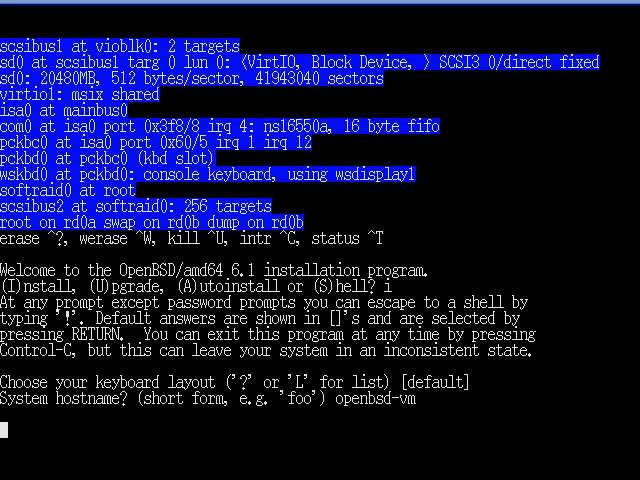
{"action": "key", "text": "Return"}
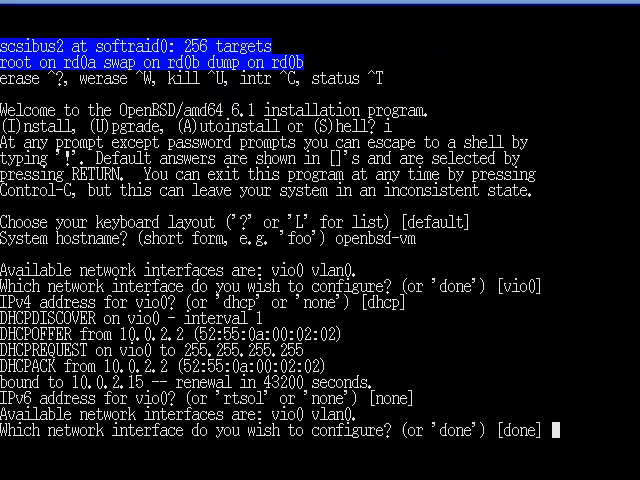
{"action": "key", "text": "Return"}
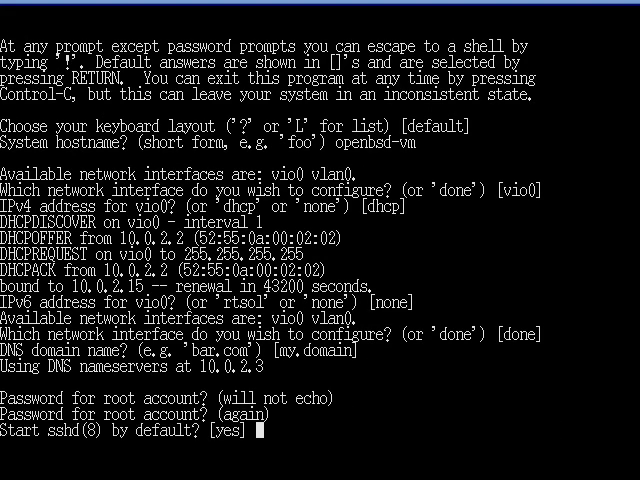
{"action": "key", "text": "Return"}
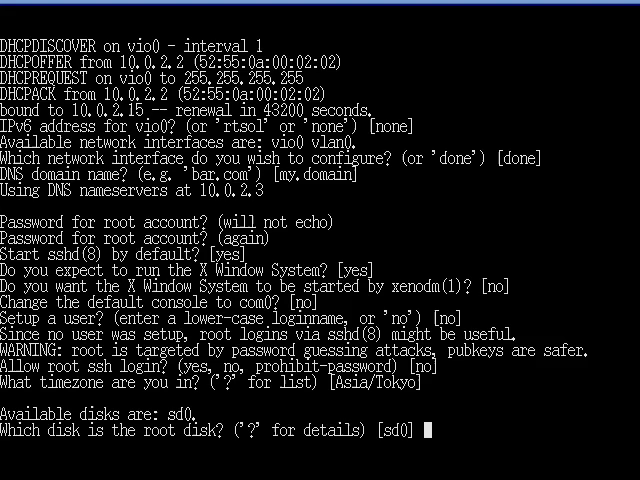
{"action": "key", "text": "Return"}
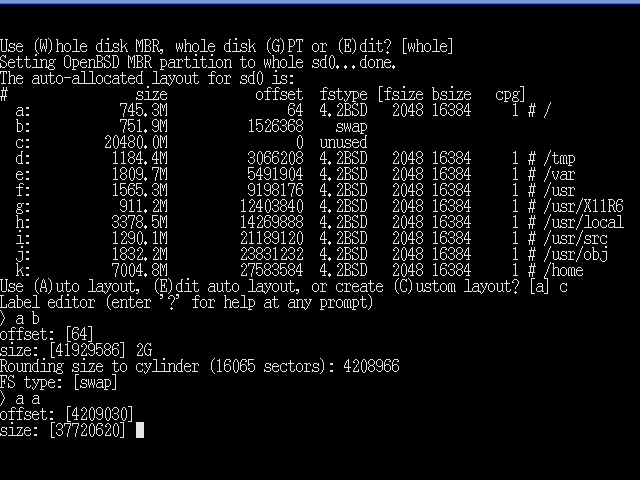
- Give root partition a the remaining disk space mounted at /
{"action": "key", "text": "Return"}
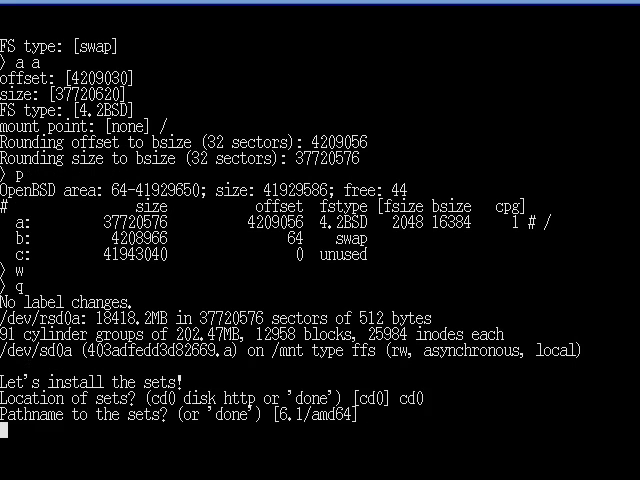
- Accept the default 6.1/amd64 sets path on cd0
{"action": "key", "text": "Return"}
{"action": "type", "text": "yes"}
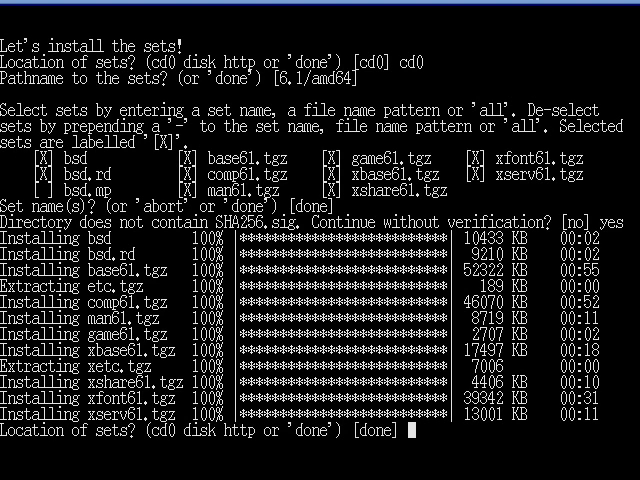
- Finish set installation and enter reboot at the # prompt after the success message
{"action": "key", "text": "Return"}
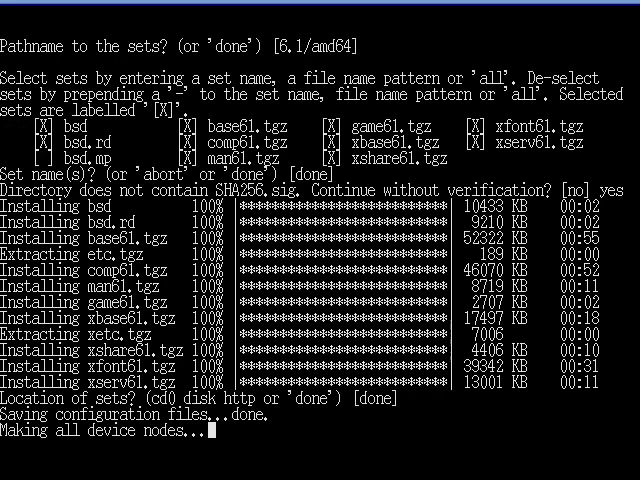
{"action": "scroll", "scroll_direction": "down", "scroll_amount": 3}
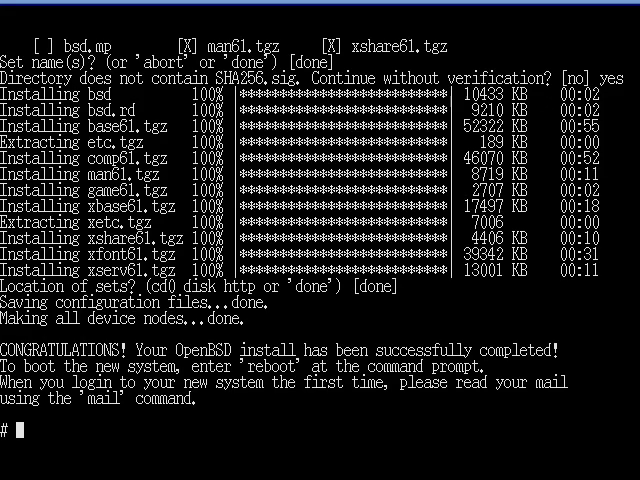
{"action": "type", "text": "reboot"}
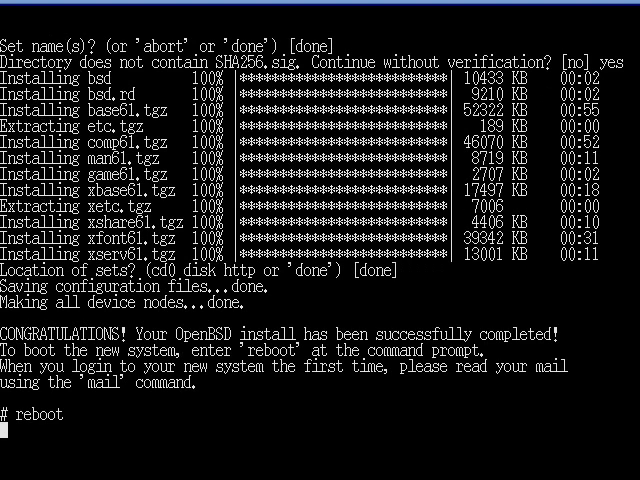